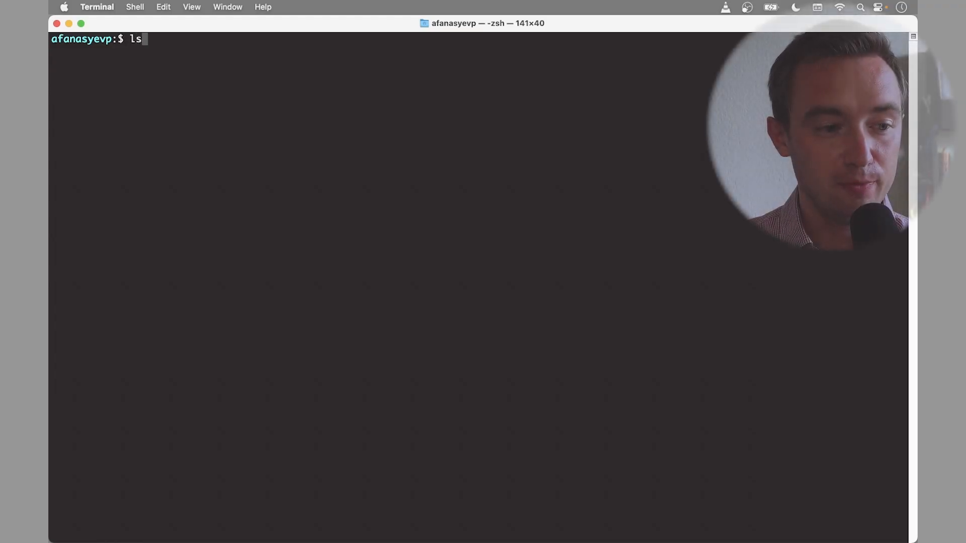
key(Return)
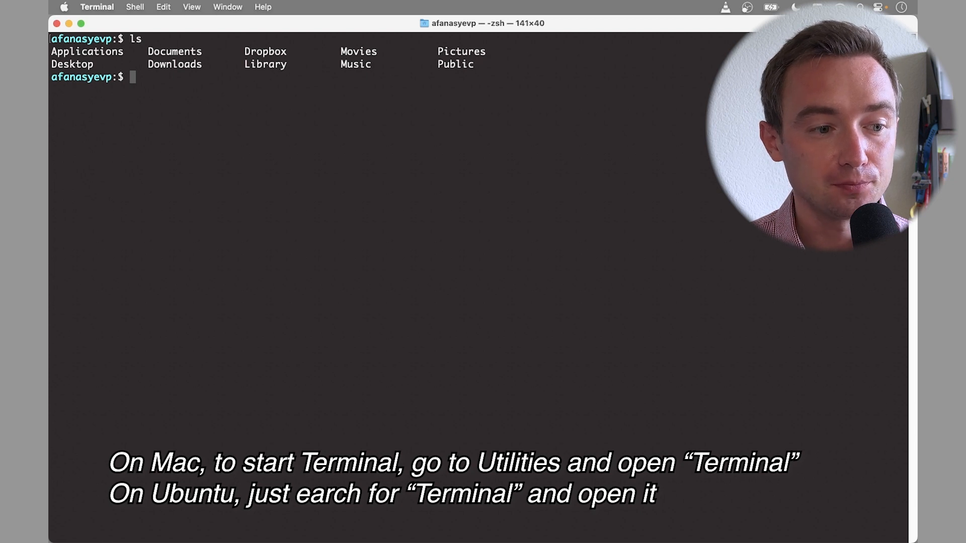
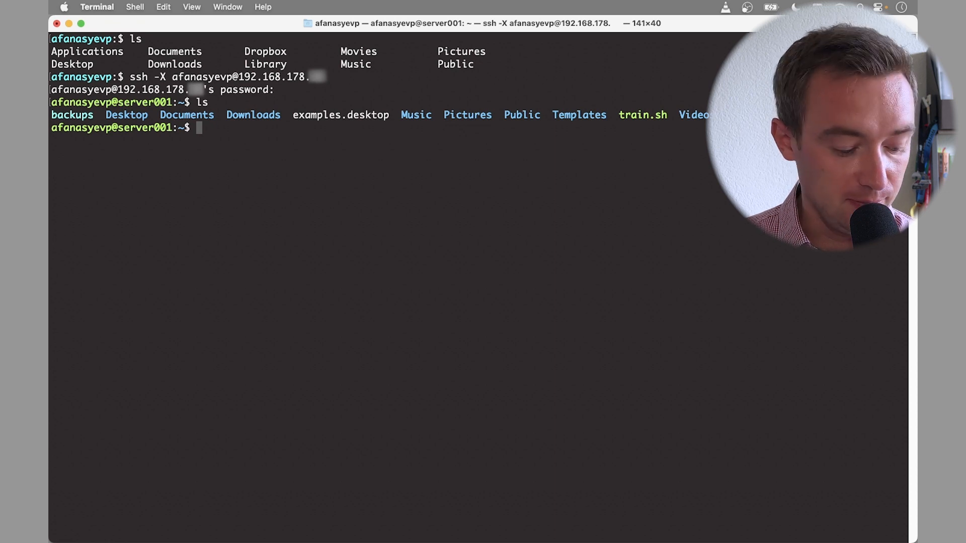
- Start a tmux session on server001 and list the home folder inside it
text(tmux)
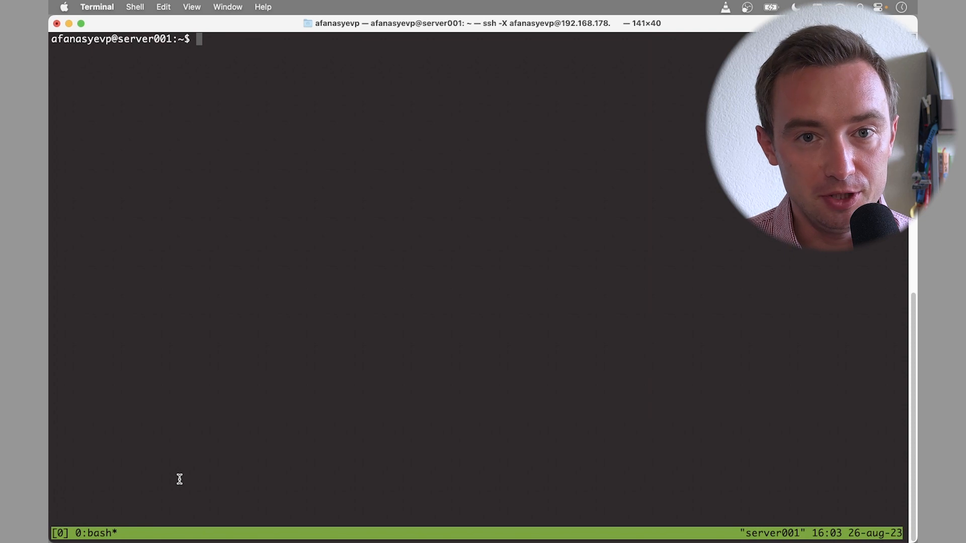
text(ls)
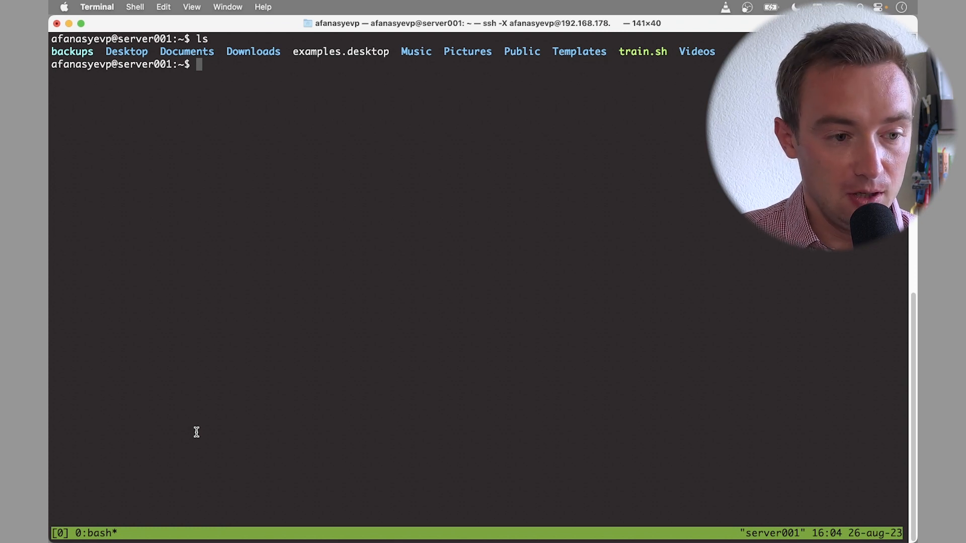
- Start copying backups/my_backup.zip into the current folder with cp
text(cp)
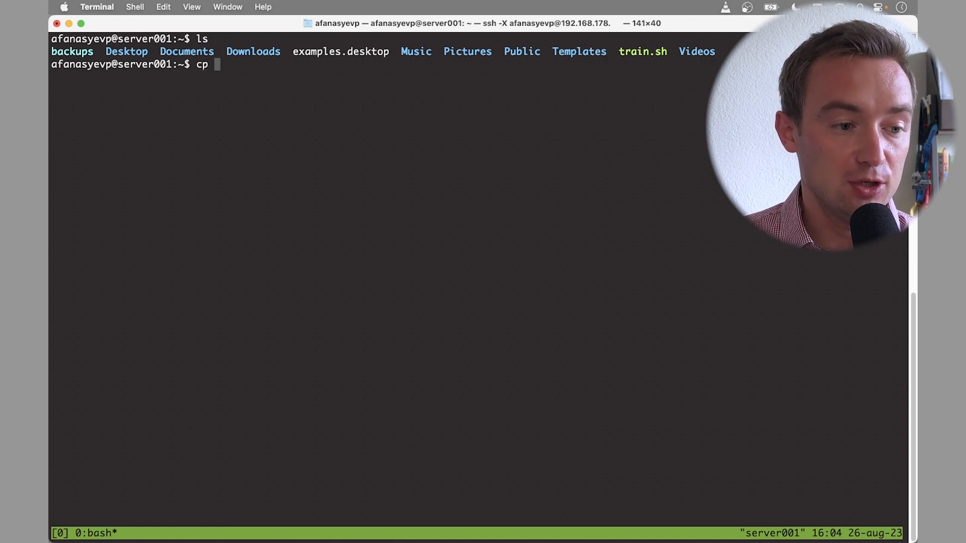
text(ba)
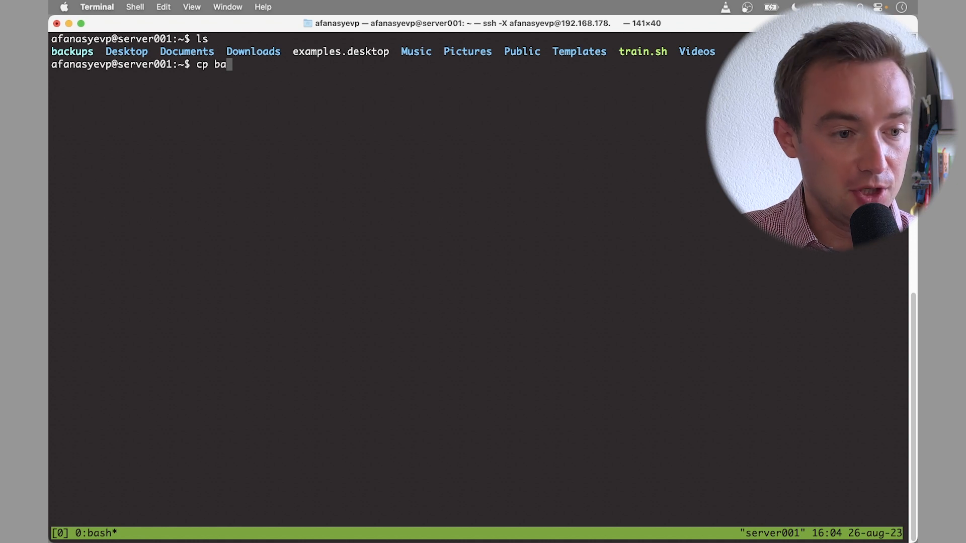
text(ckups/)
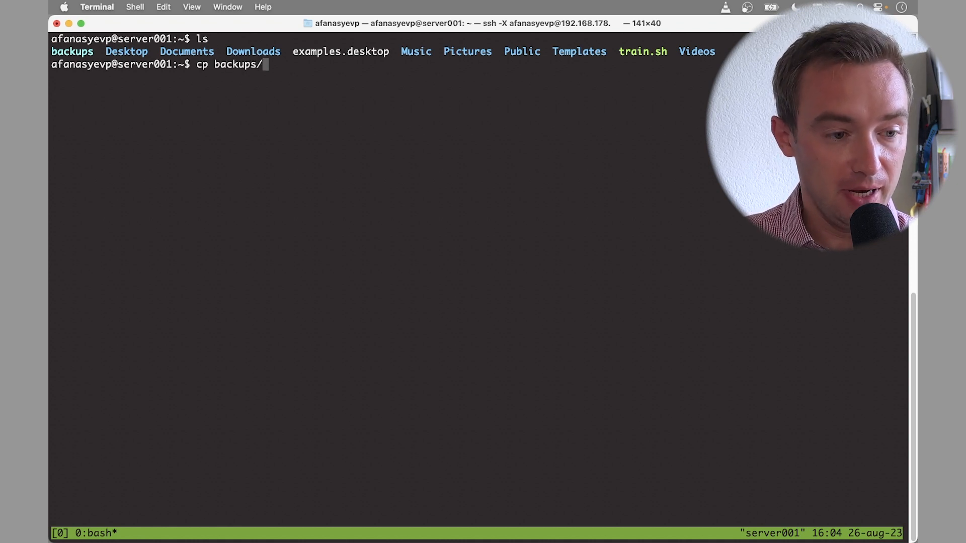
text(my)
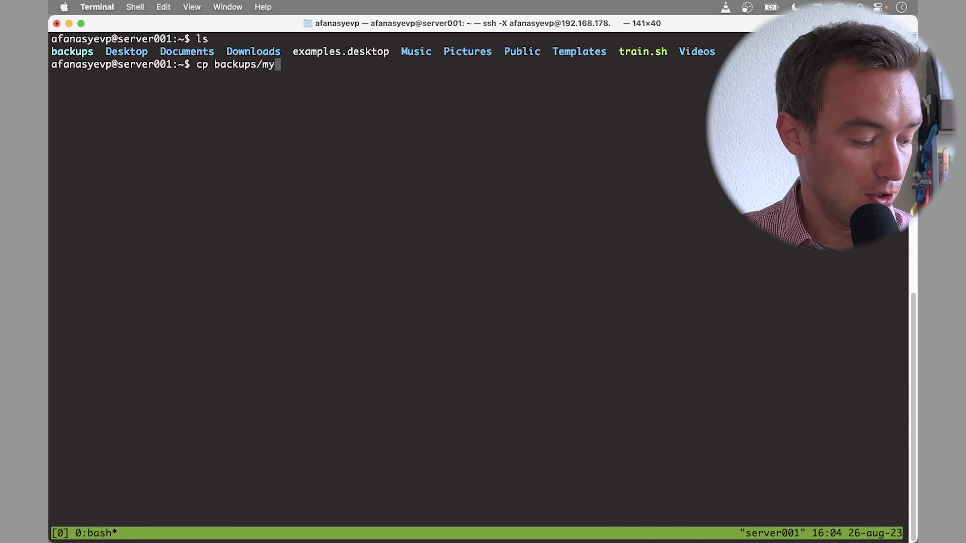
text(_backup.zip)
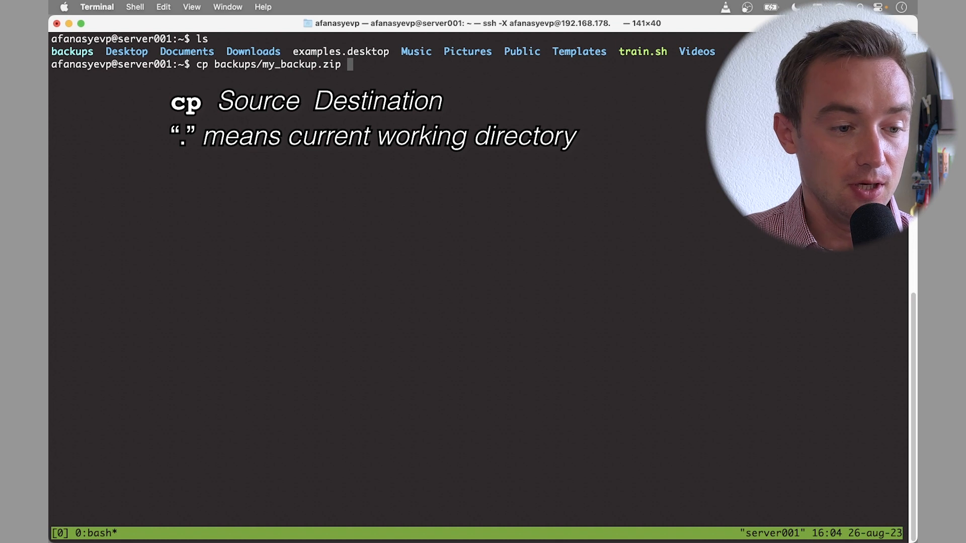
text(.)
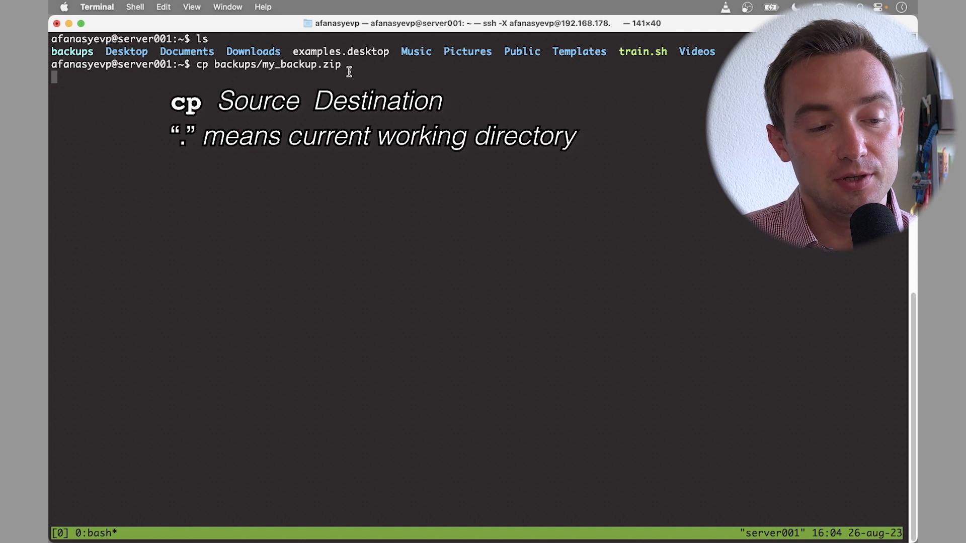
text(.)
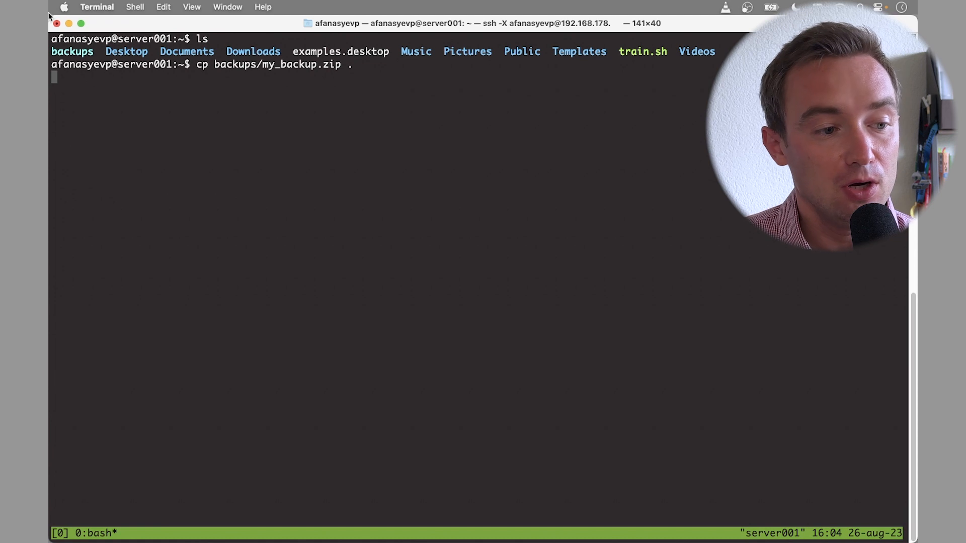
- Close the connected Terminal window and launch a fresh Terminal from Finder's Utilities folder
click(56, 23)
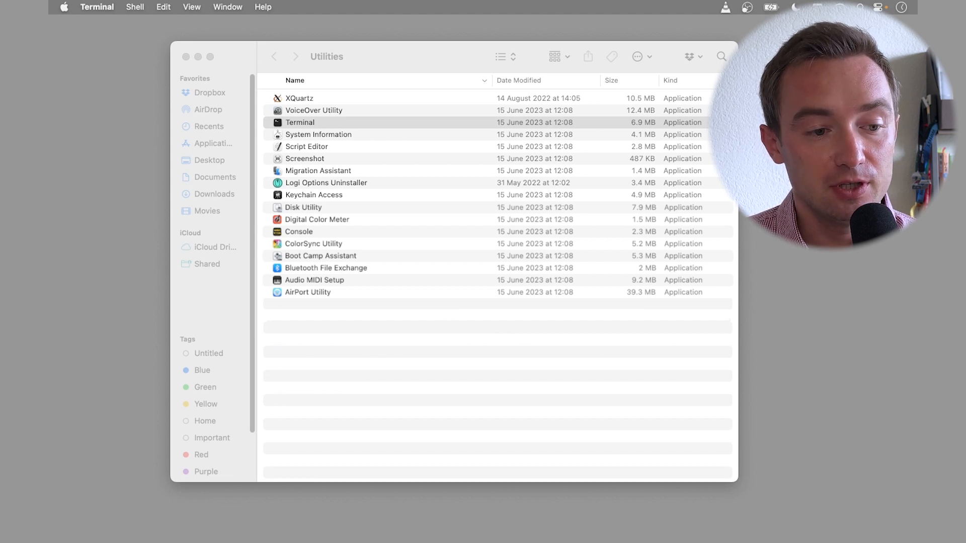
mouse_move(476, 127)
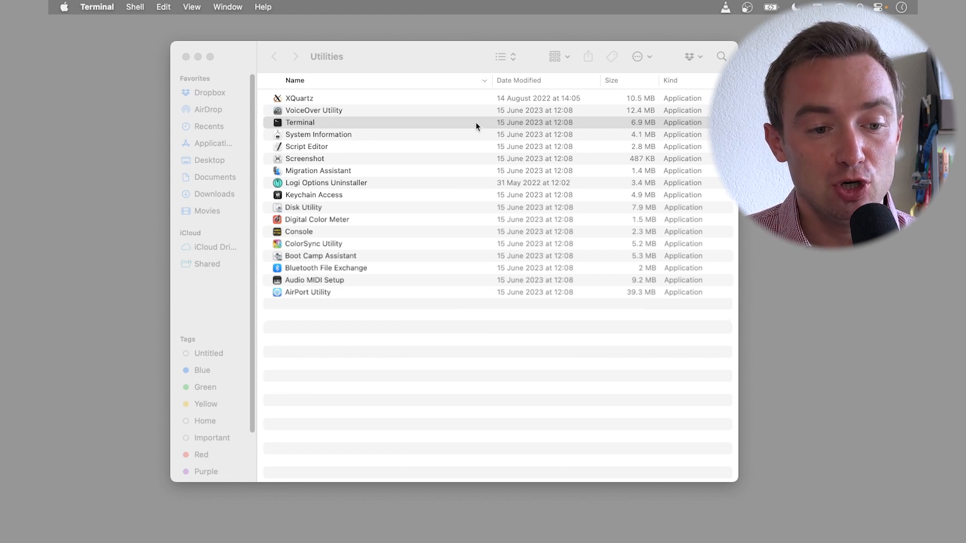
double_click(300, 122)
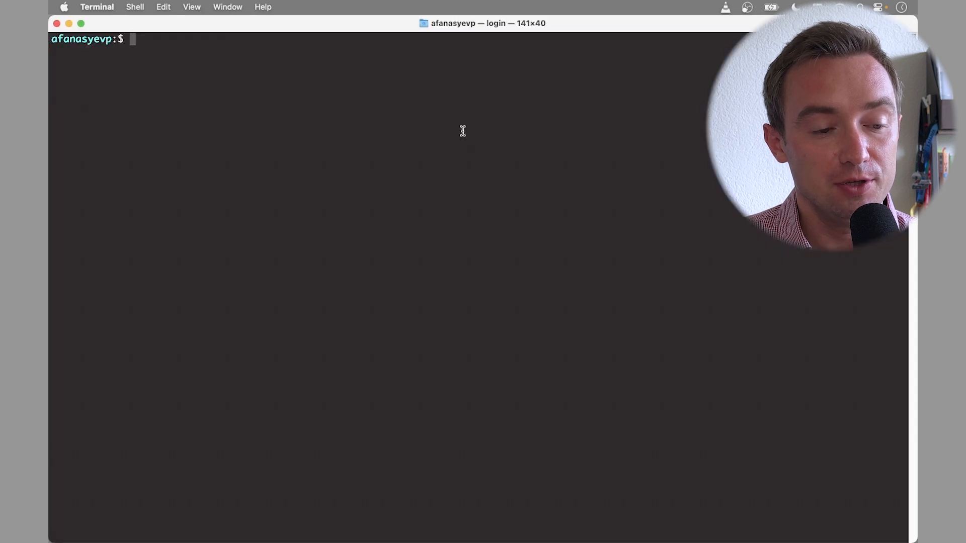
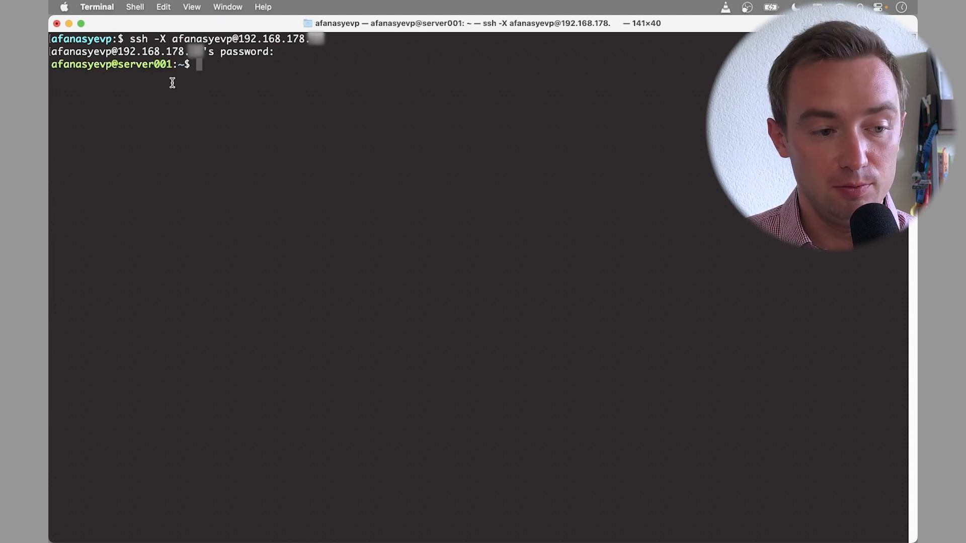
- Reconnect to server001 with ssh -X and reattach the tmux session with tmux a
text(t)
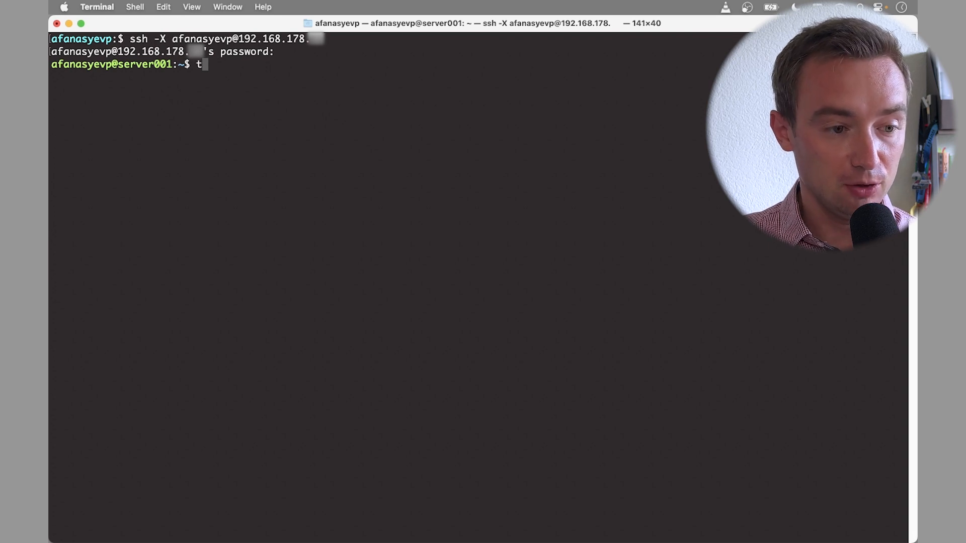
text(mu)
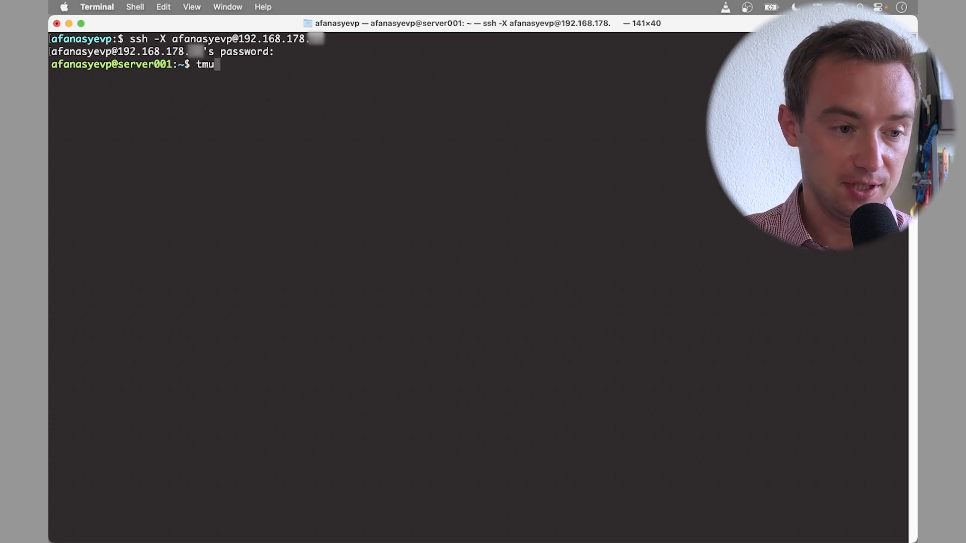
text(x)
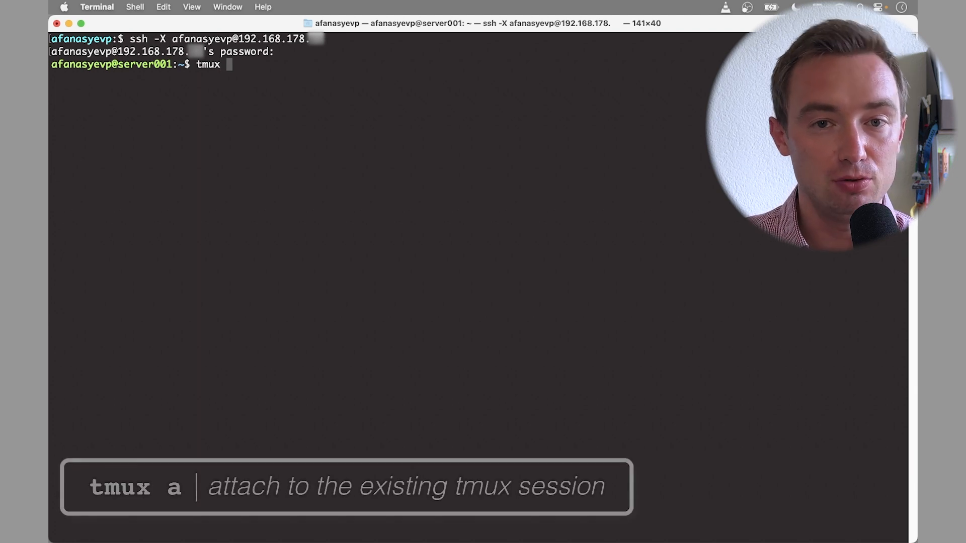
text(a)
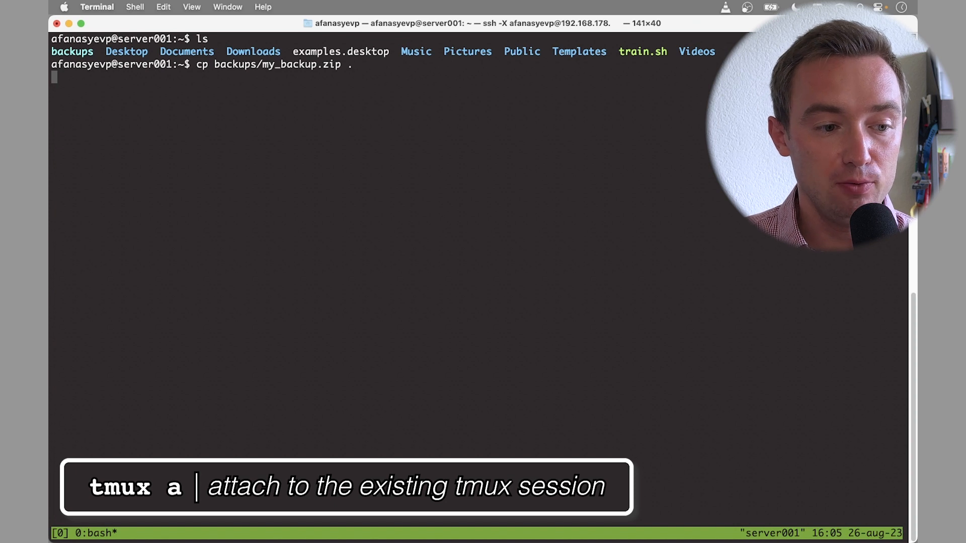
mouse_move(289, 97)
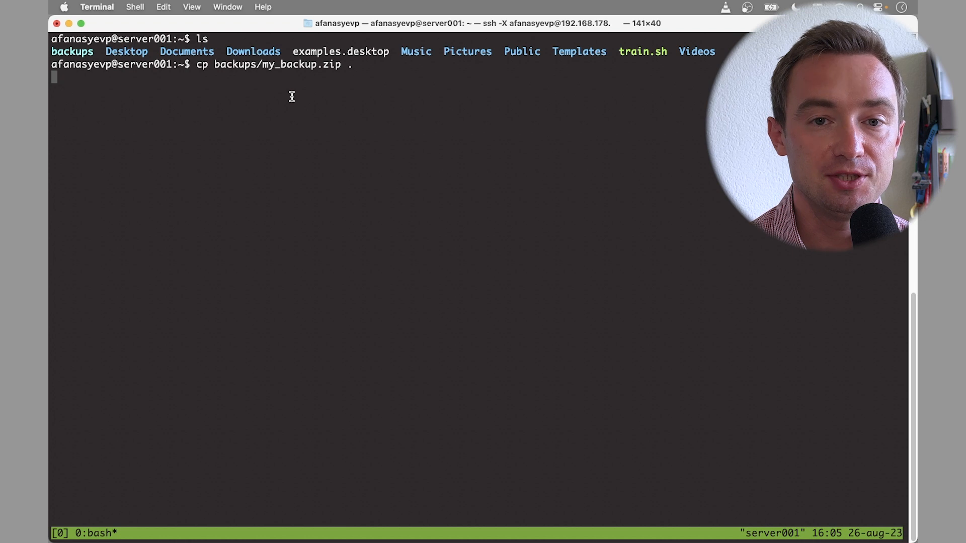
key(ctrl+b)
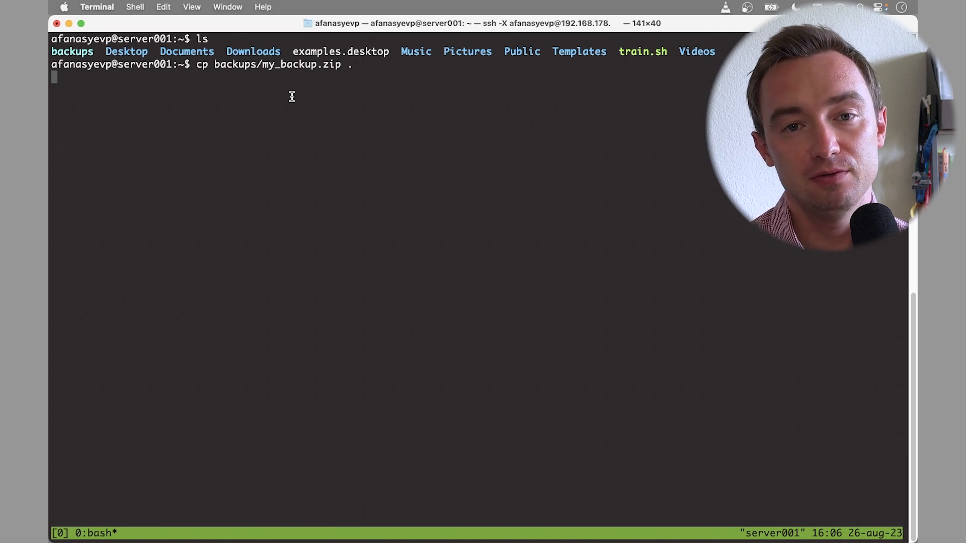
- Create a second tmux window with Ctrl+b c alongside the running copy
key(ctrl+b)
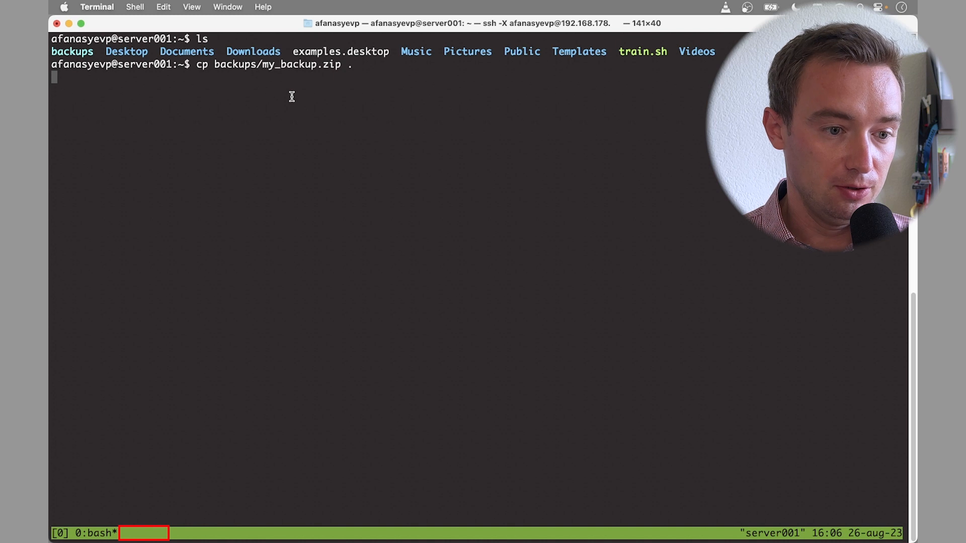
key(ctrl+b c)
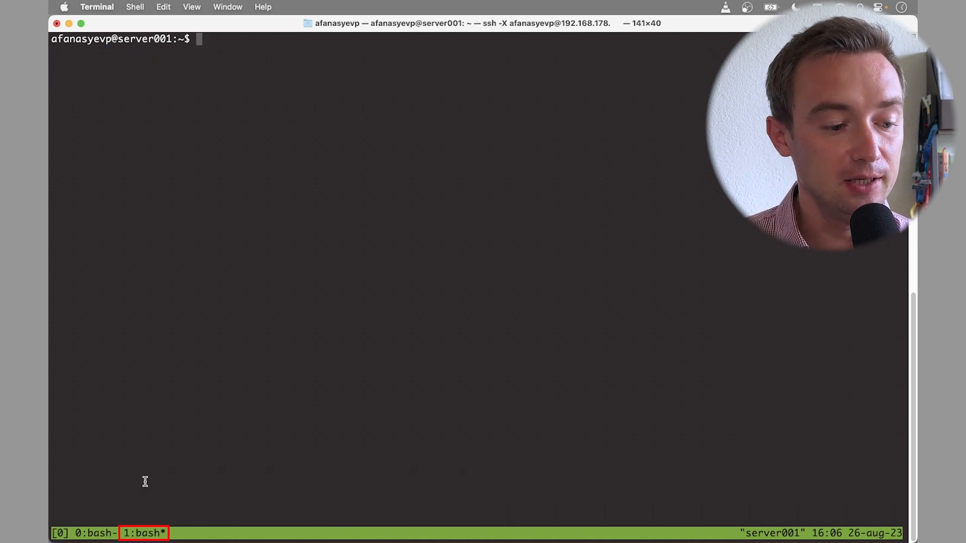
mouse_move(155, 533)
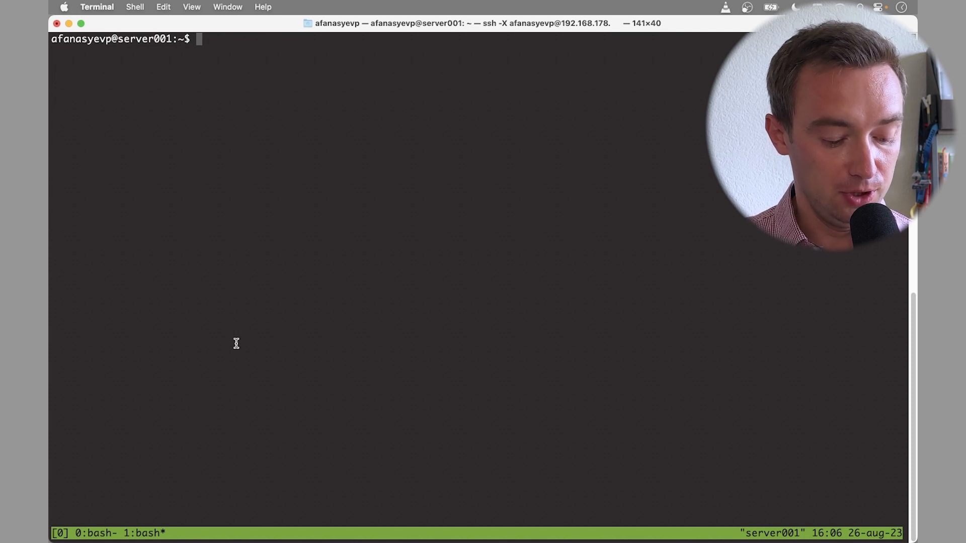
- Run top in the second window, then create a third tmux window
text(to)
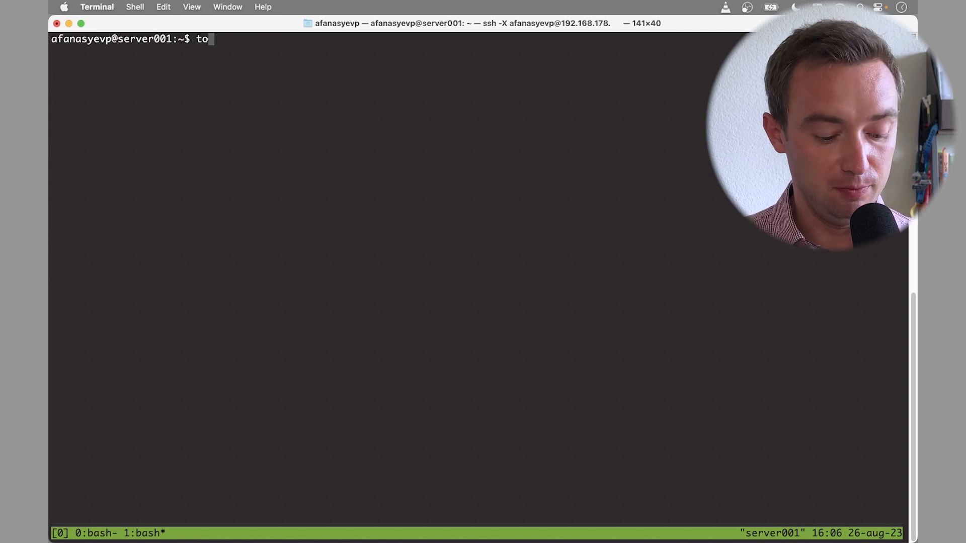
text(p)
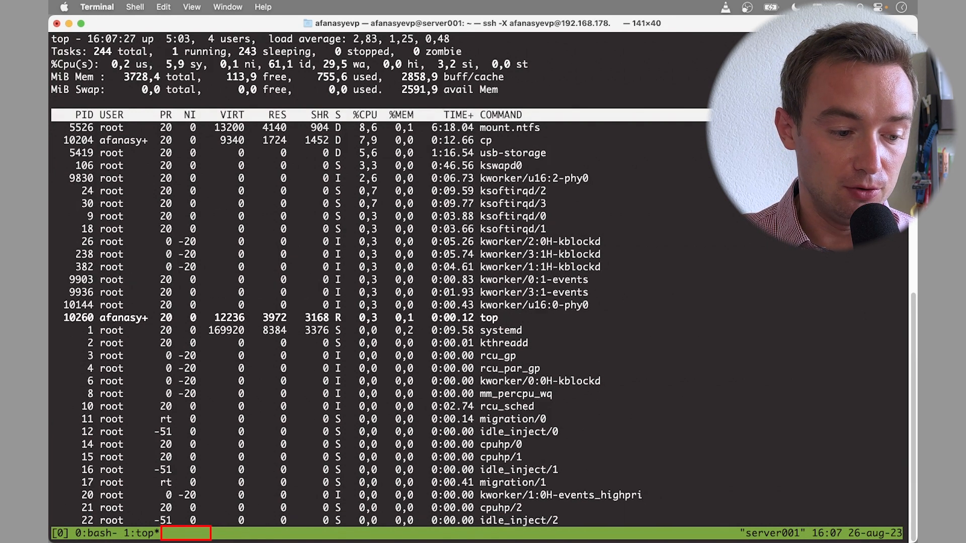
key(ctrl+b c)
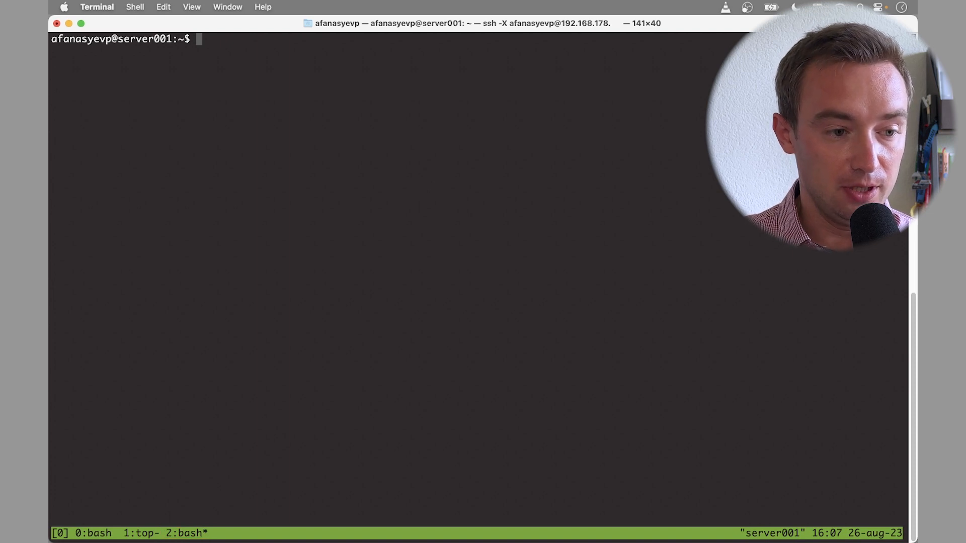
- Run ./train.sh in the third window, then switch between the top and train.sh windows
text(./t)
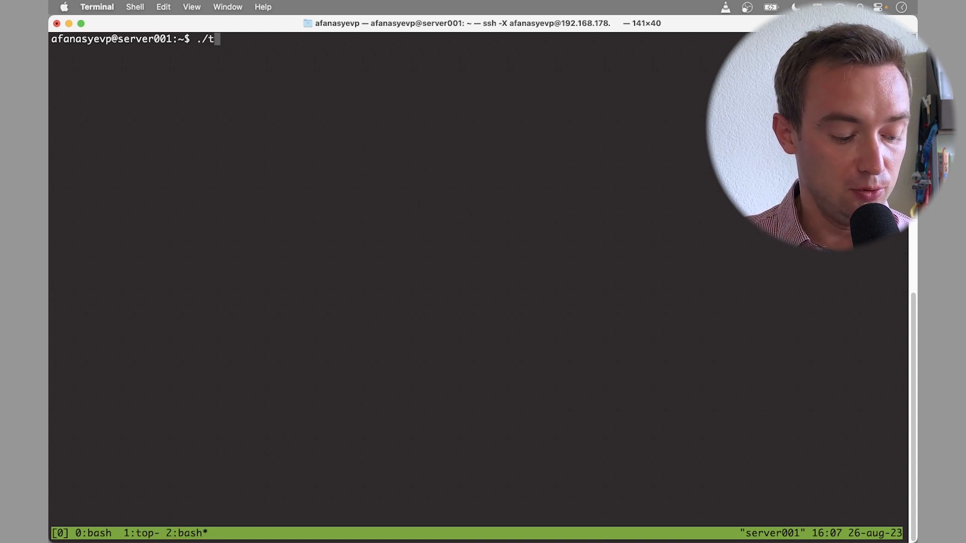
text(rain.sh)
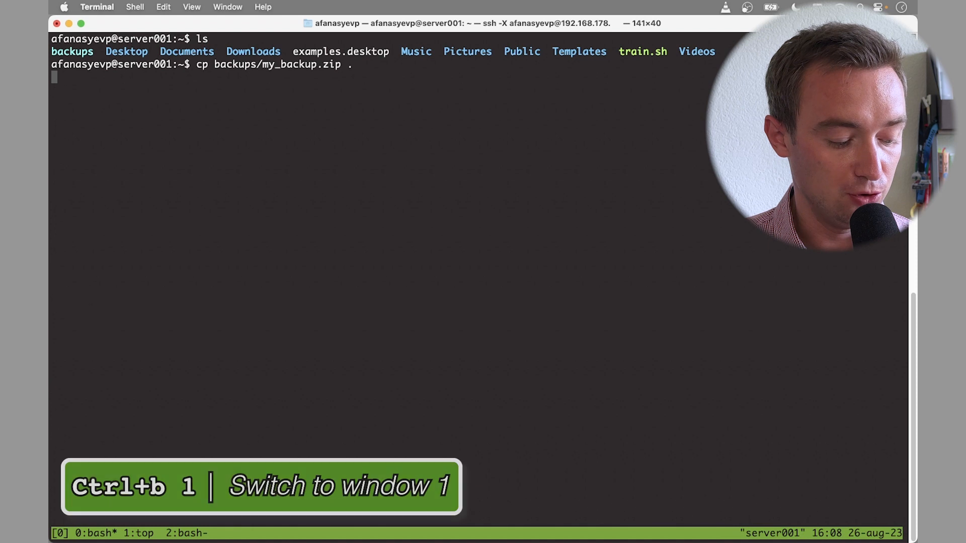
key(ctrl+b 1)
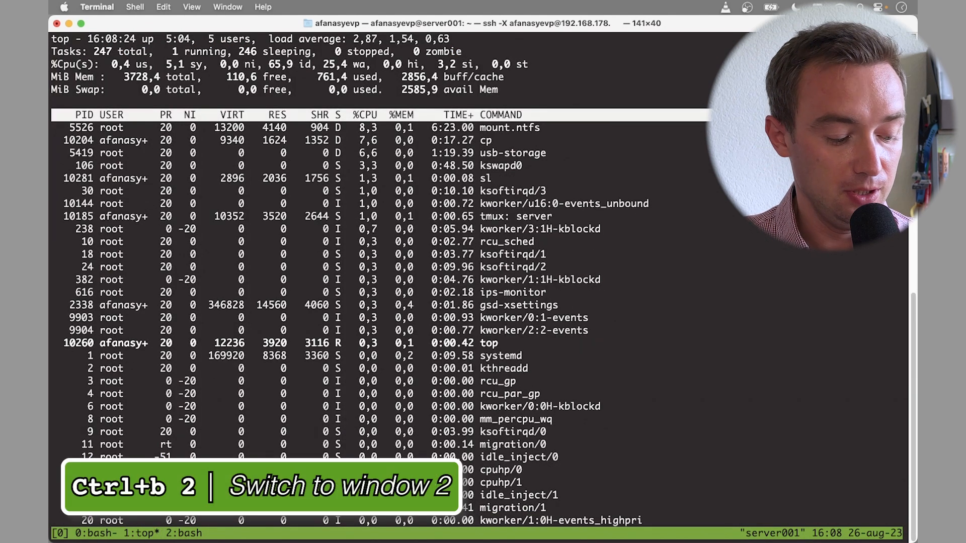
key(ctrl+b 2)
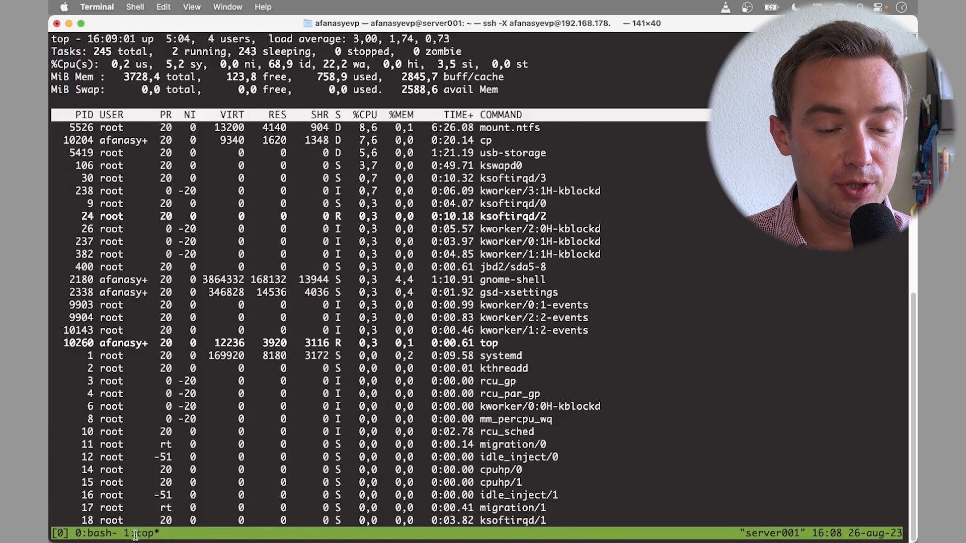
mouse_move(203, 471)
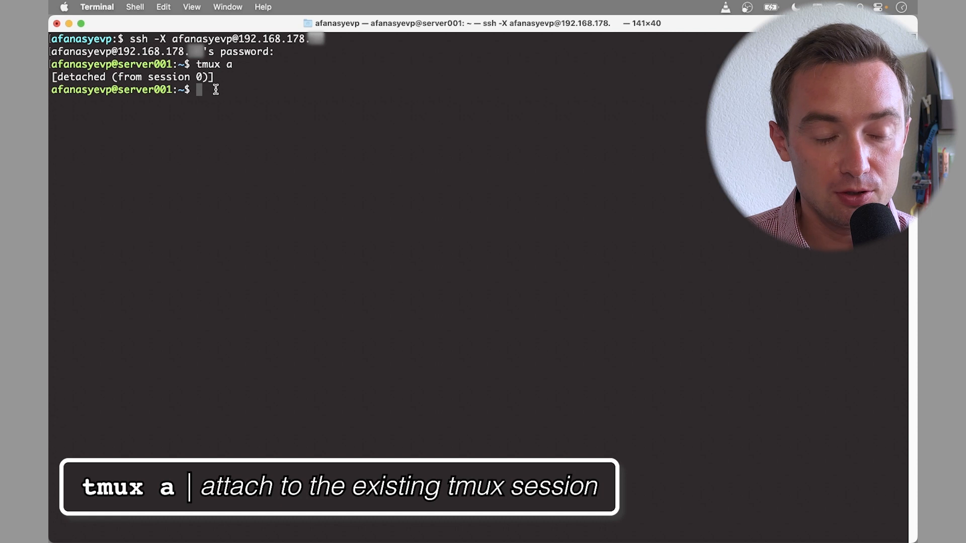
- Reattach with tmux a, quit top and close its window, leaving only the copy window
text(tmux)
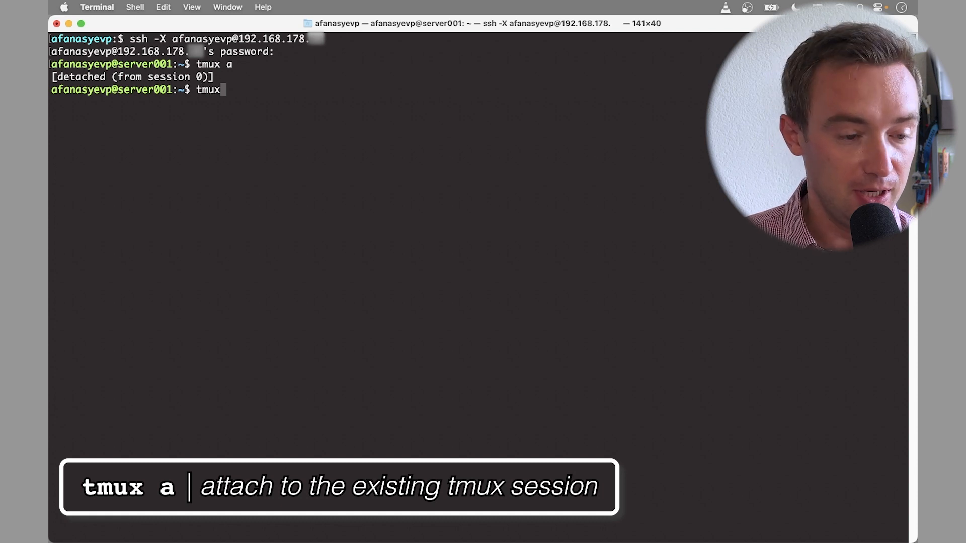
text(a)
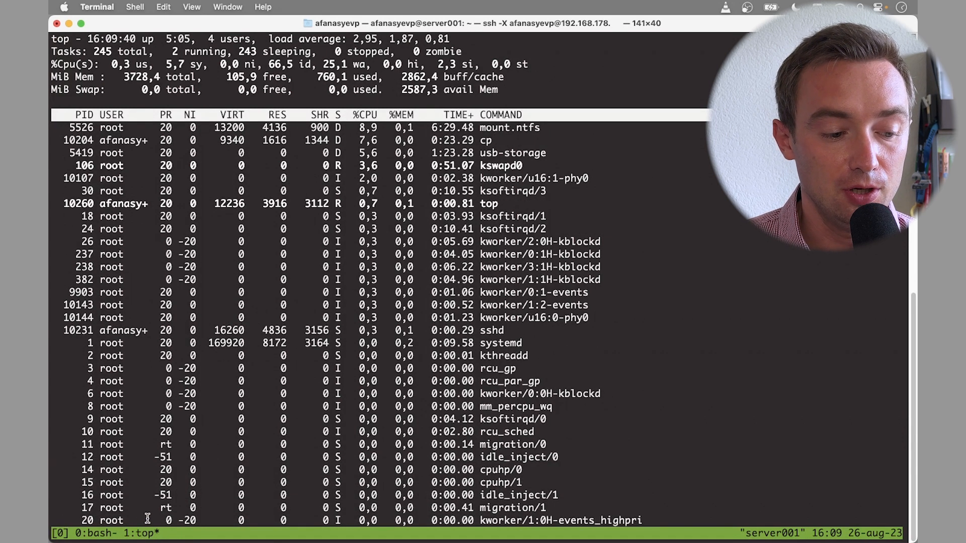
key(q)
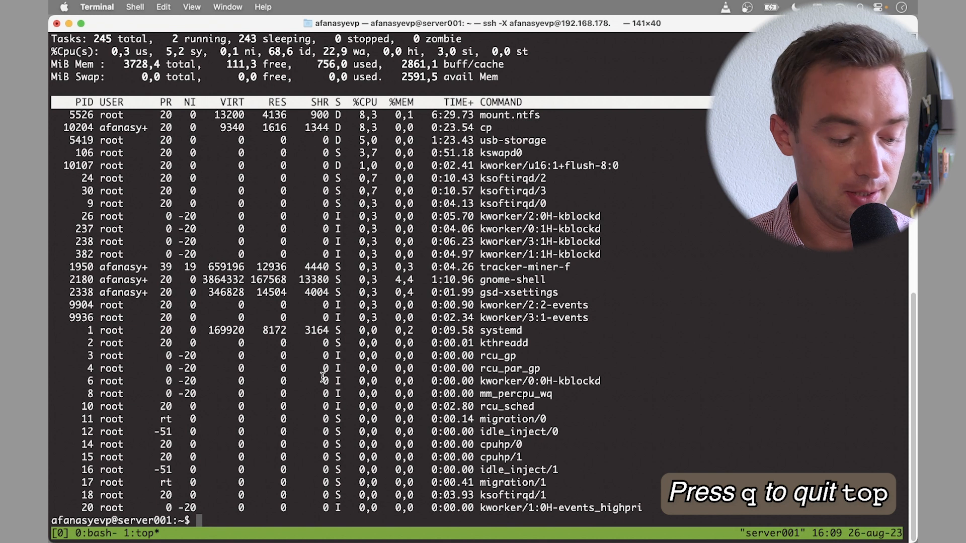
key(q)
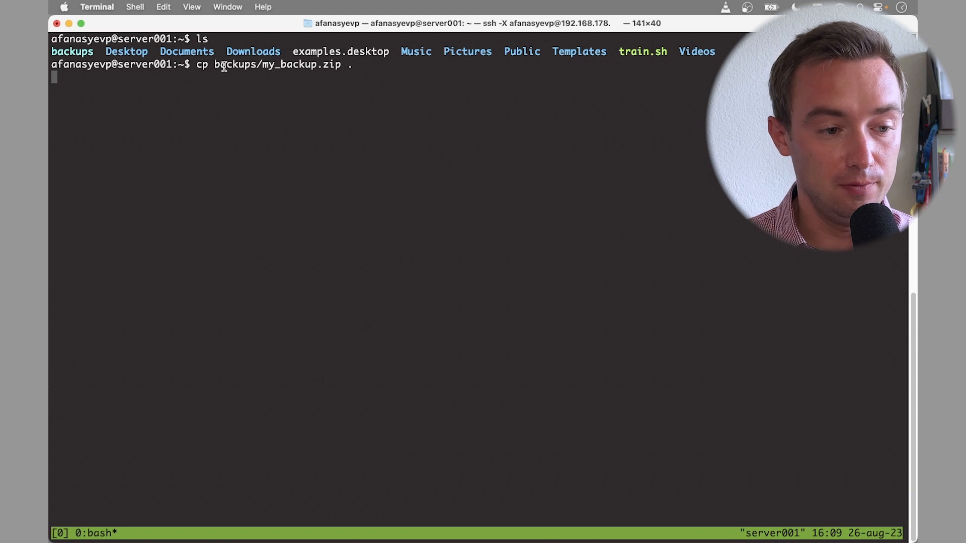
mouse_move(295, 322)
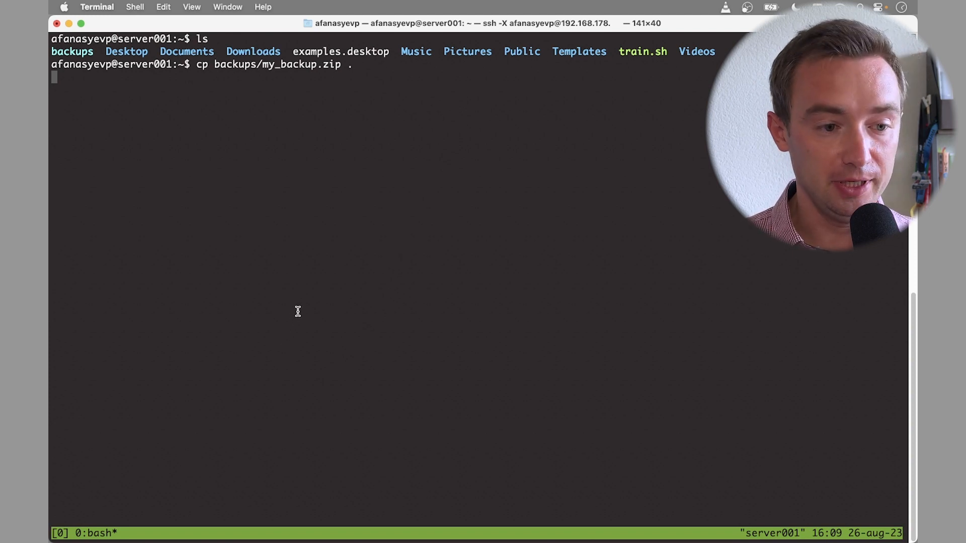
- Interrupt the copy with Ctrl+c, exit the last window, and confirm tmux a finds no session
key(ctrl+c)
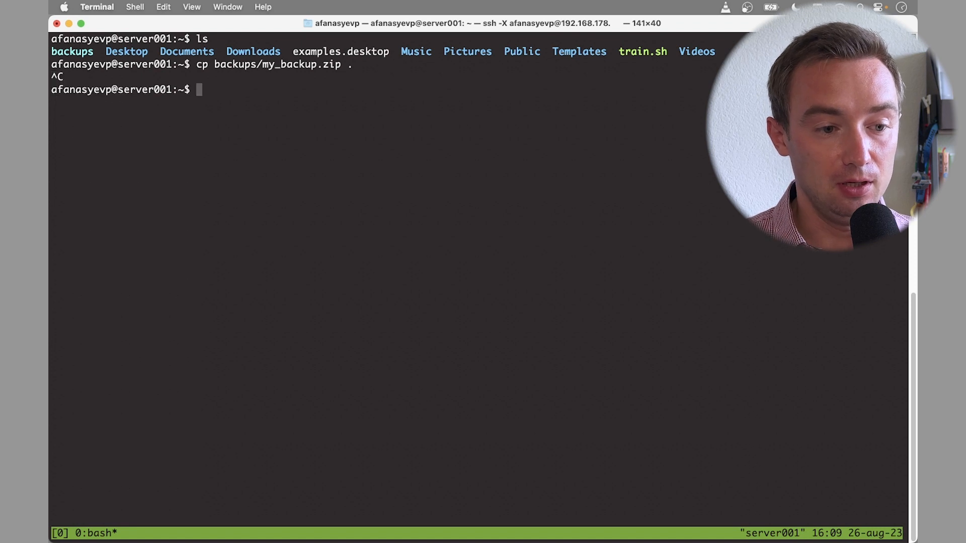
text(exit)
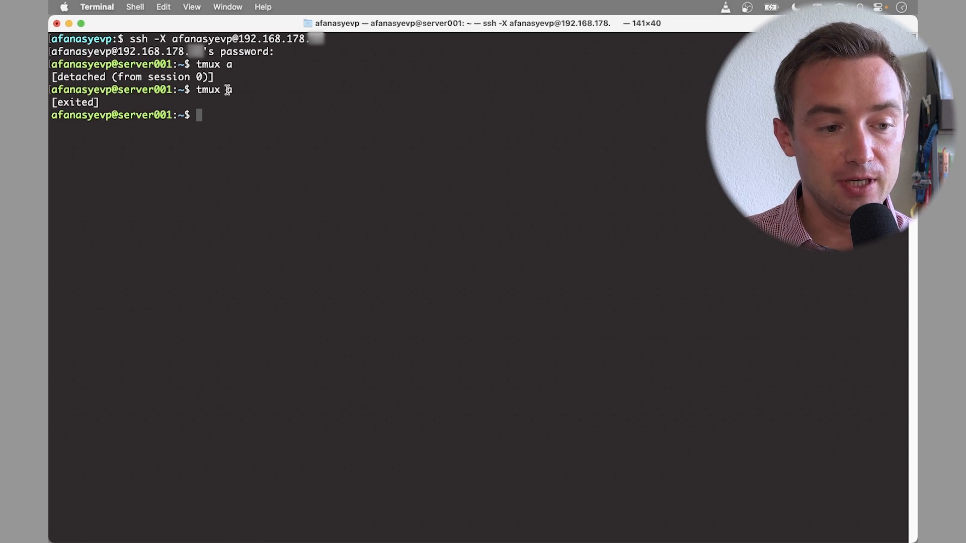
text(a)
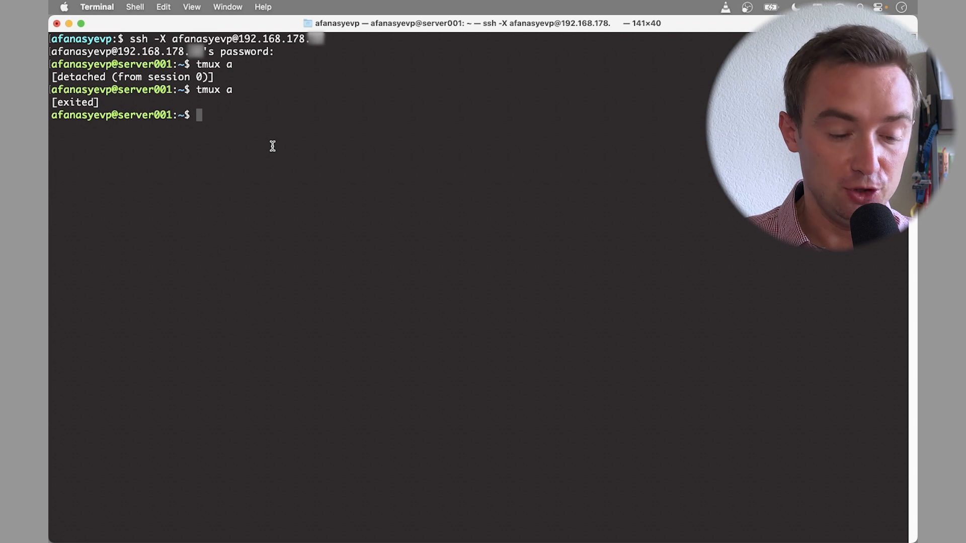
text(tmux a)
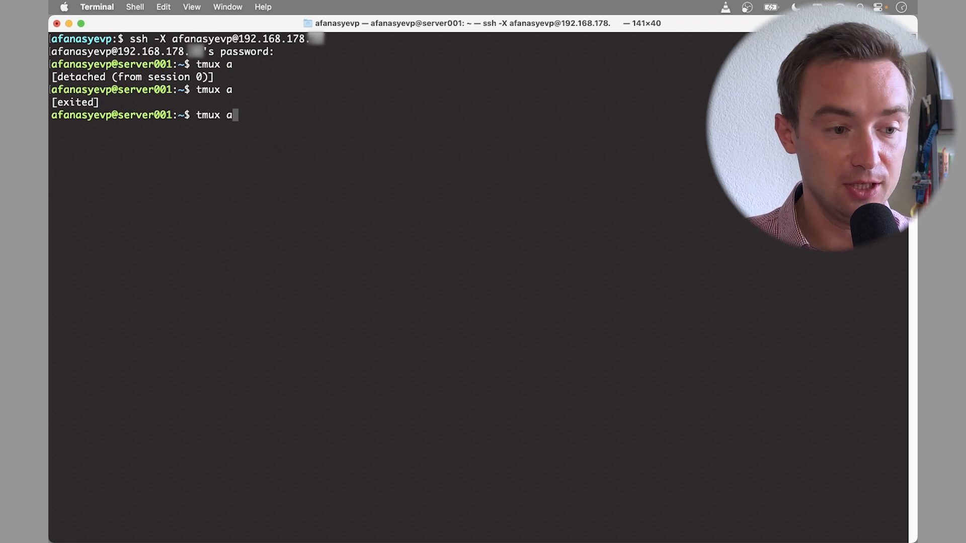